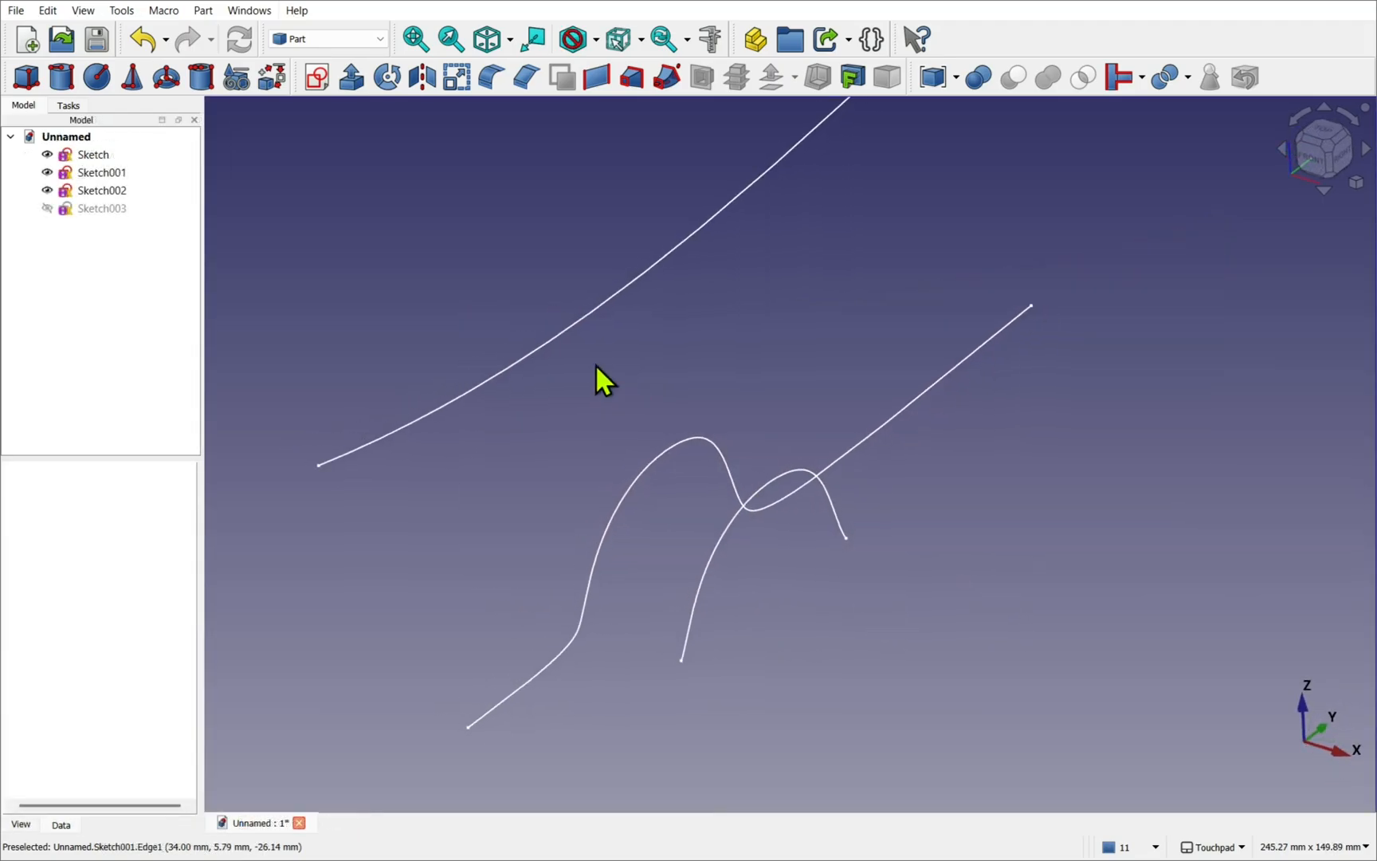
# Step: Create ruled surfaces between the first and second pairs of sketched curves
pyautogui.click(594, 78)
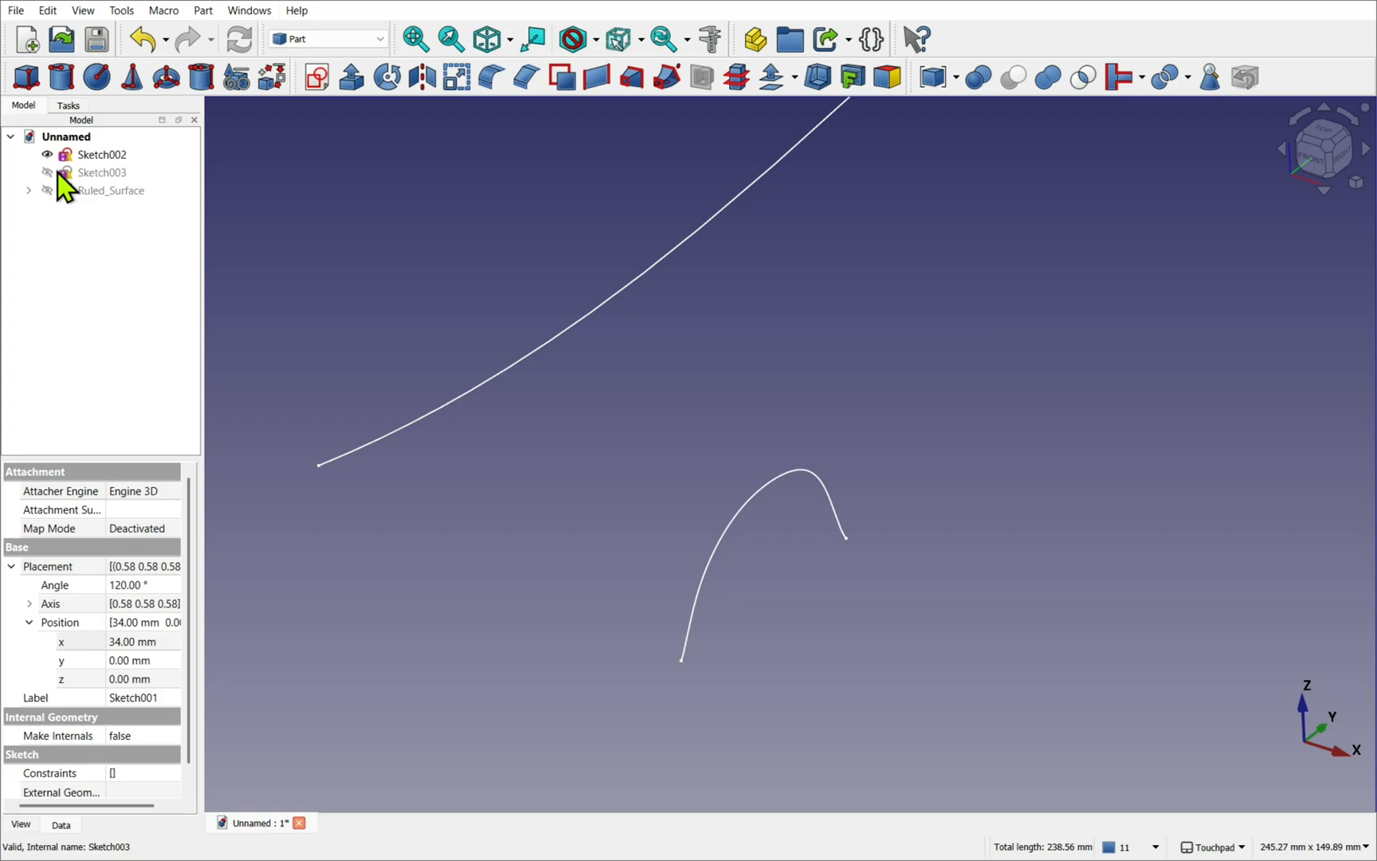
pyautogui.click(102, 173)
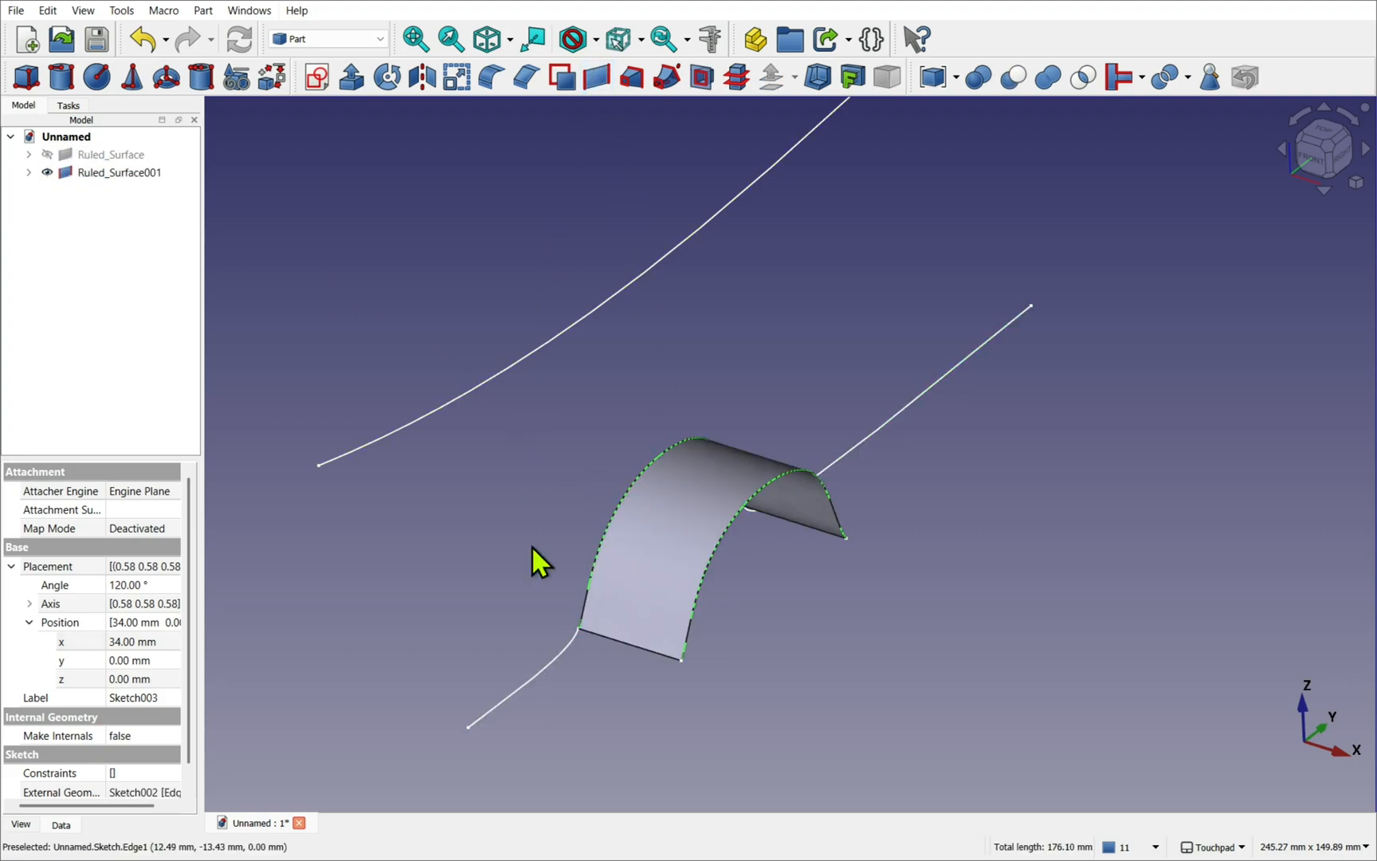
pyautogui.click(112, 155)
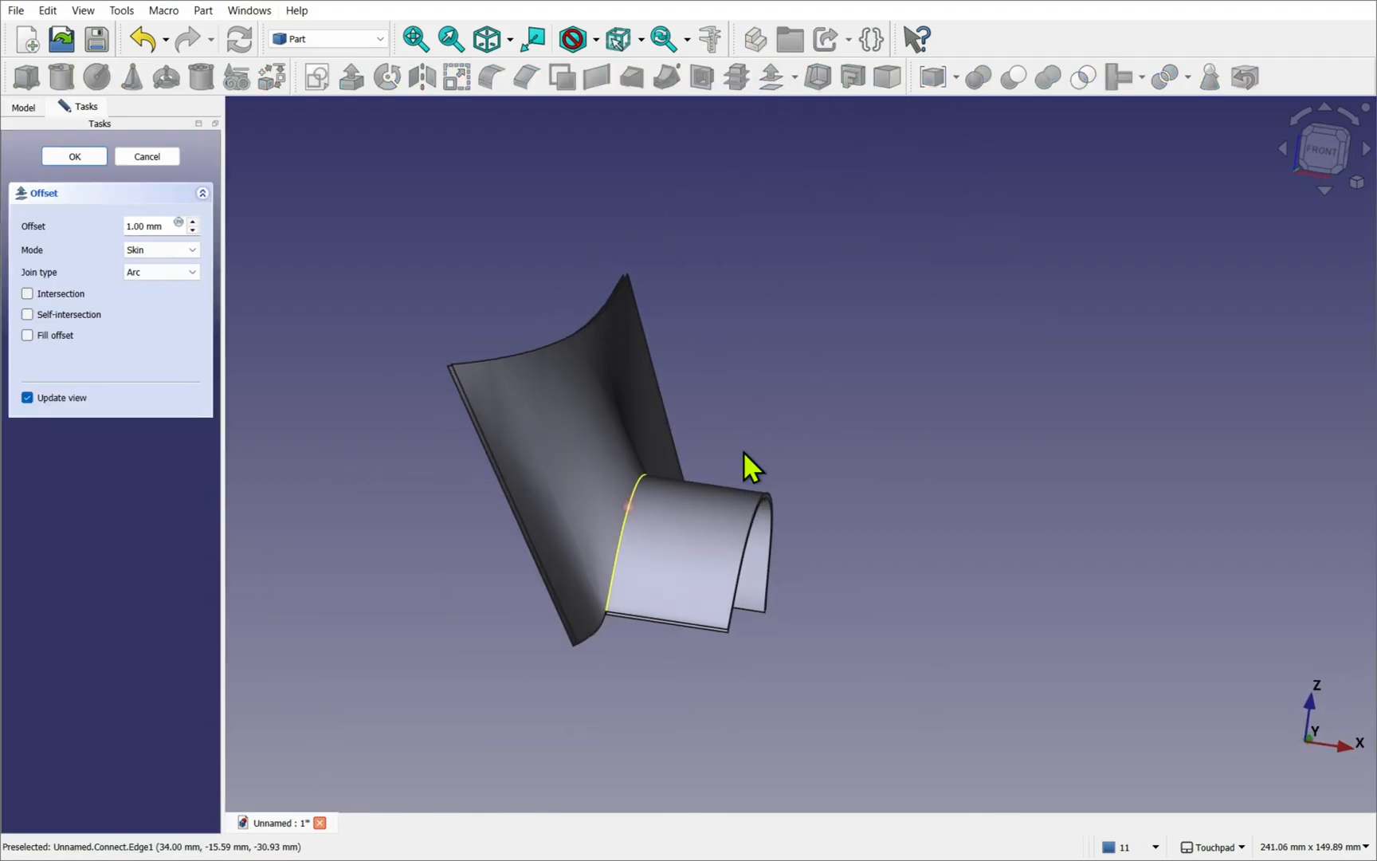
# Step: Apply a Part 3D Offset in Skin mode with a 1.00 mm offset to the joined surfaces
pyautogui.click(192, 221)
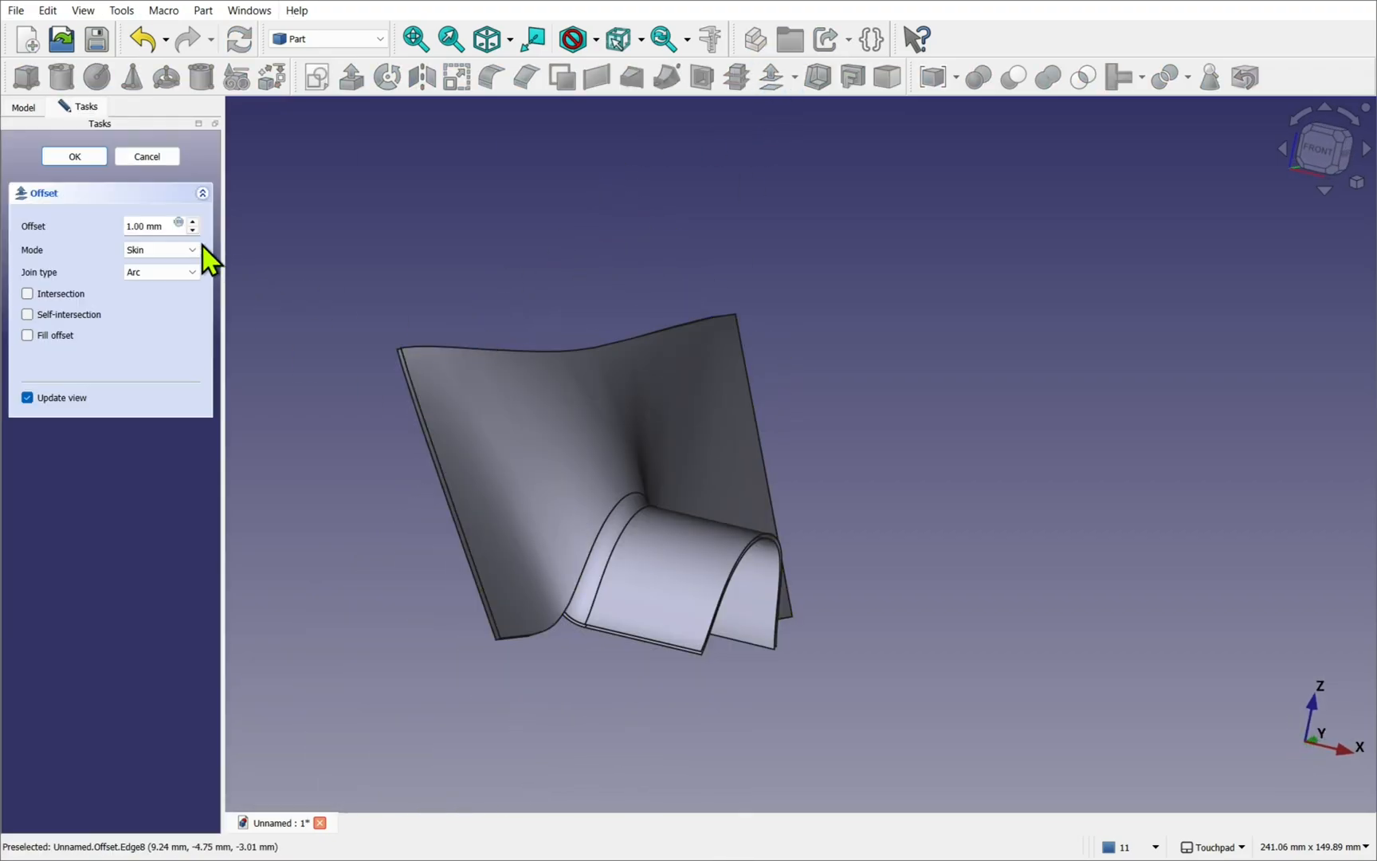
pyautogui.click(27, 335)
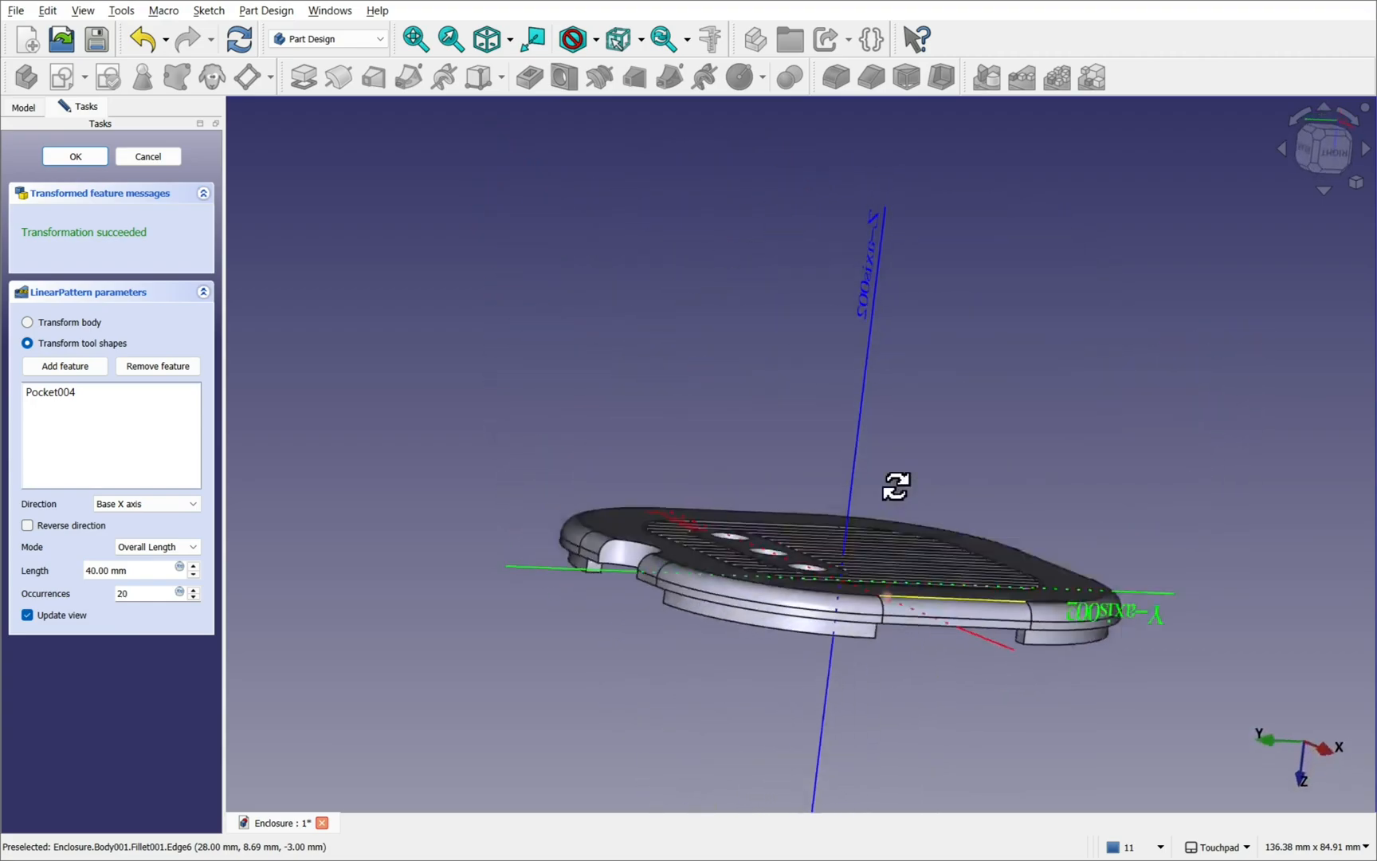
# Step: Finish the LinearPattern task and start a new document in the Part Design workbench
pyautogui.click(378, 38)
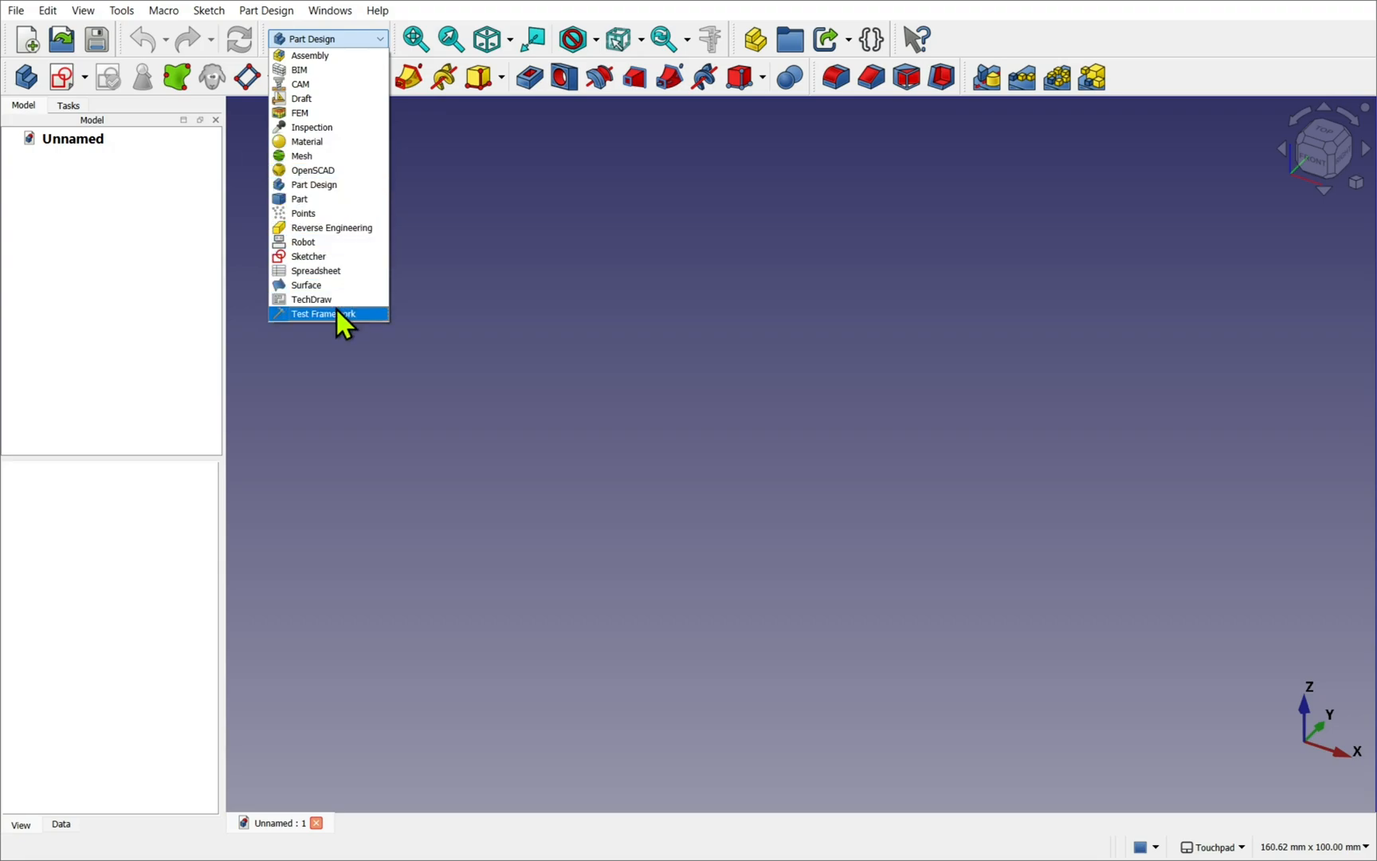
pyautogui.click(121, 10)
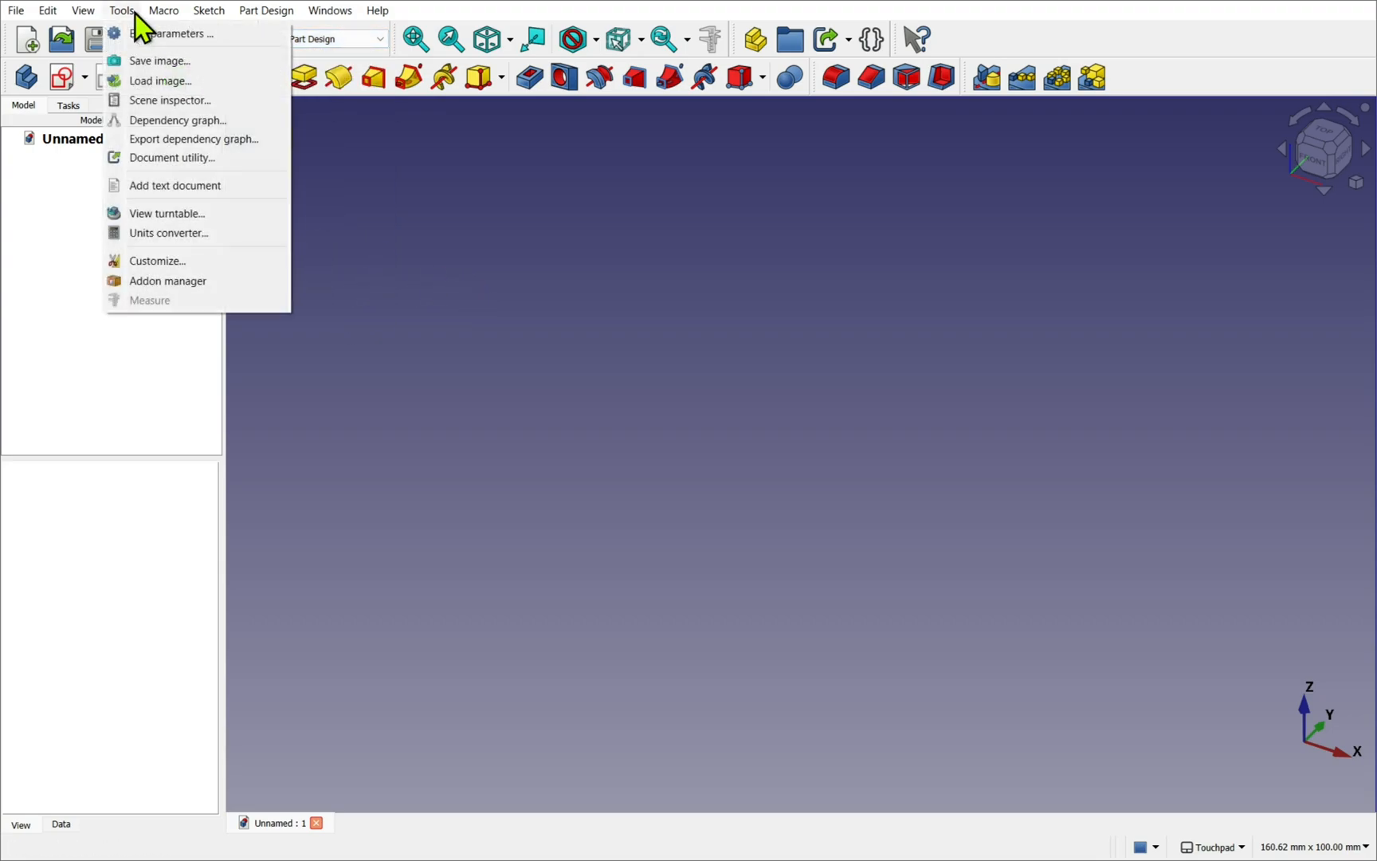
pyautogui.click(167, 280)
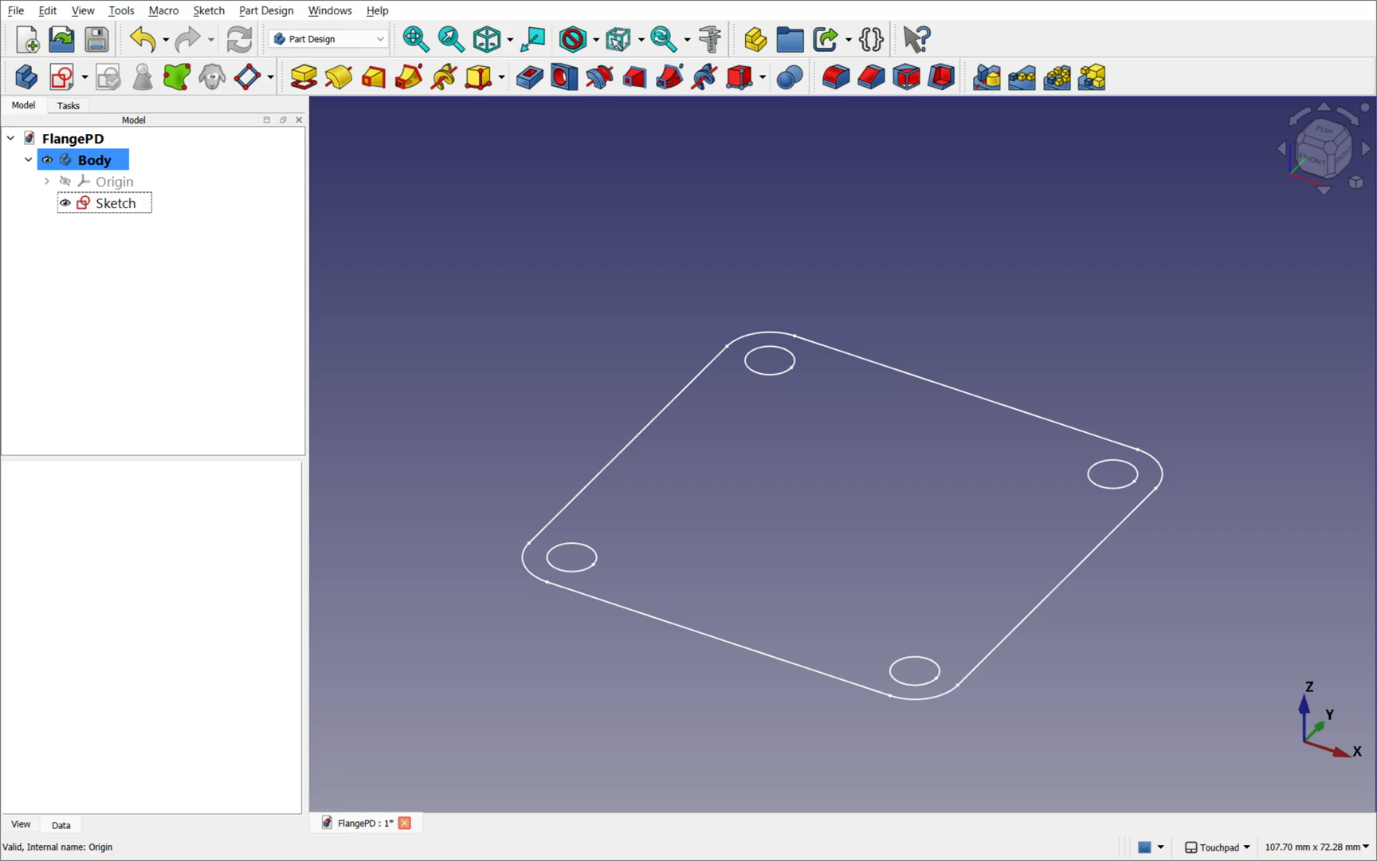
# Step: Switch to the FlangePD document showing the body's square flange sketch with four holes
pyautogui.click(302, 76)
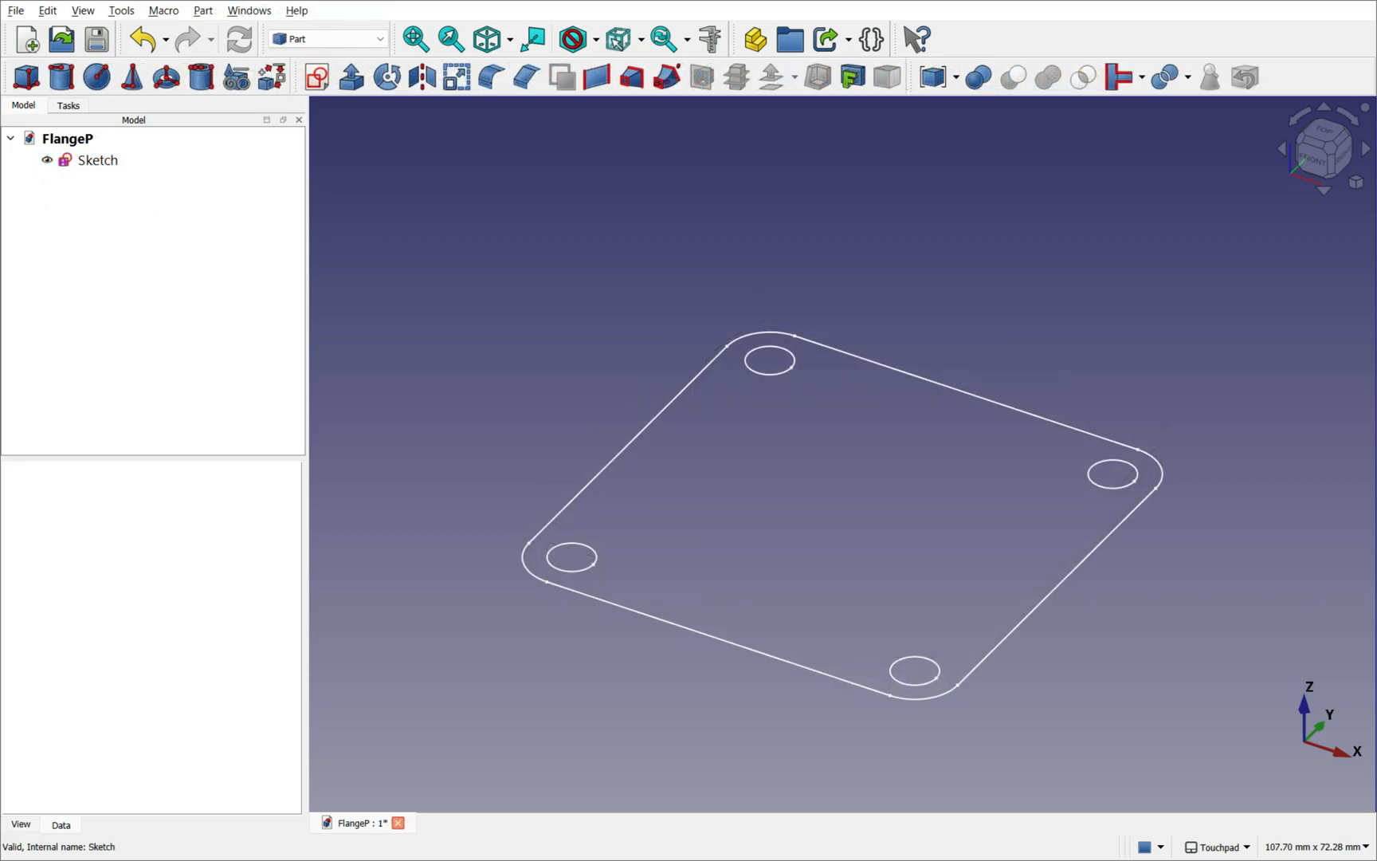
# Step: Switch to the FlangeP document holding the standalone flange sketch without a body
pyautogui.click(349, 76)
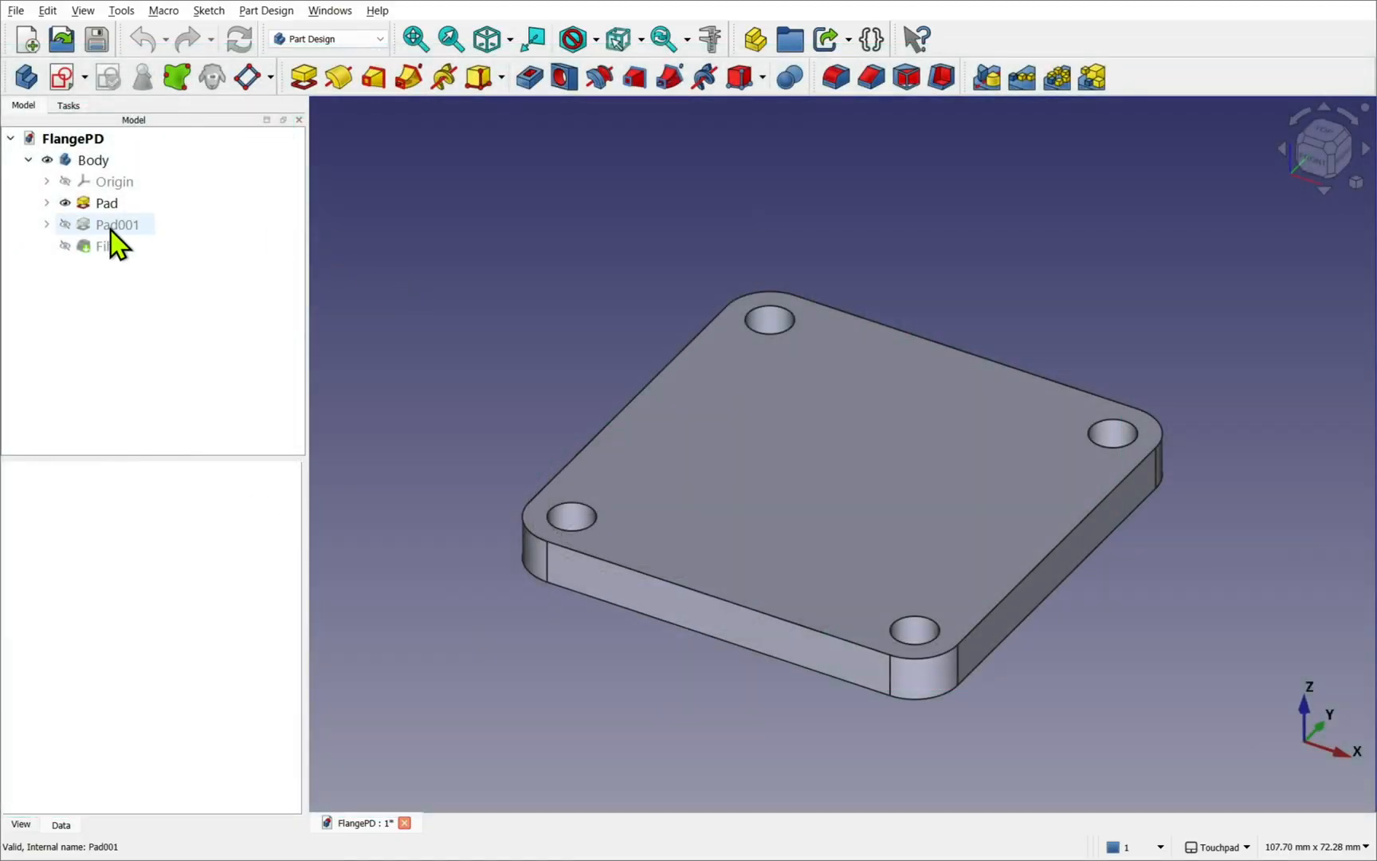
# Step: Toggle the Fillet and Pad001 visibility and inspect Pad001's 10 mm length property
pyautogui.click(110, 245)
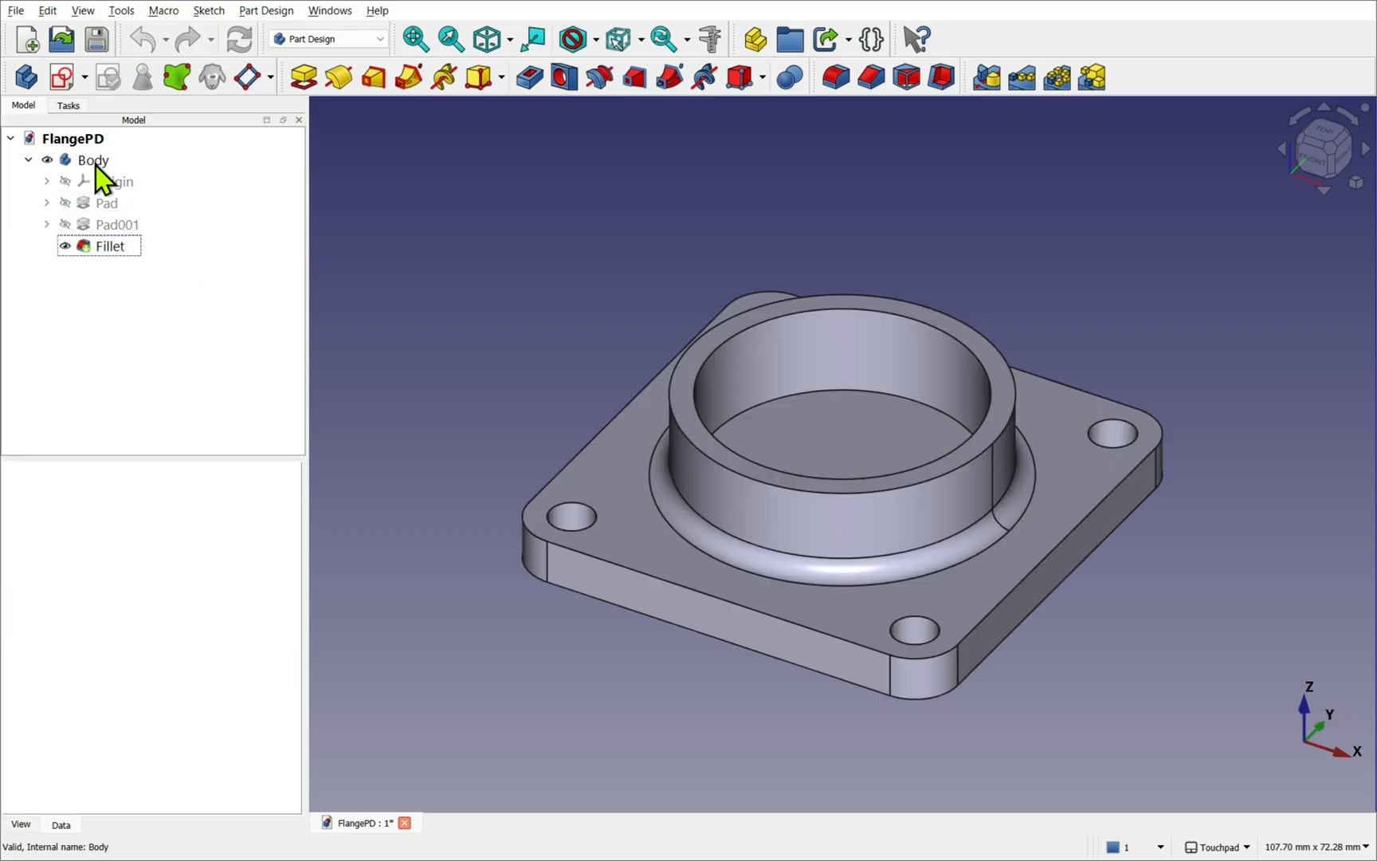
pyautogui.click(94, 160)
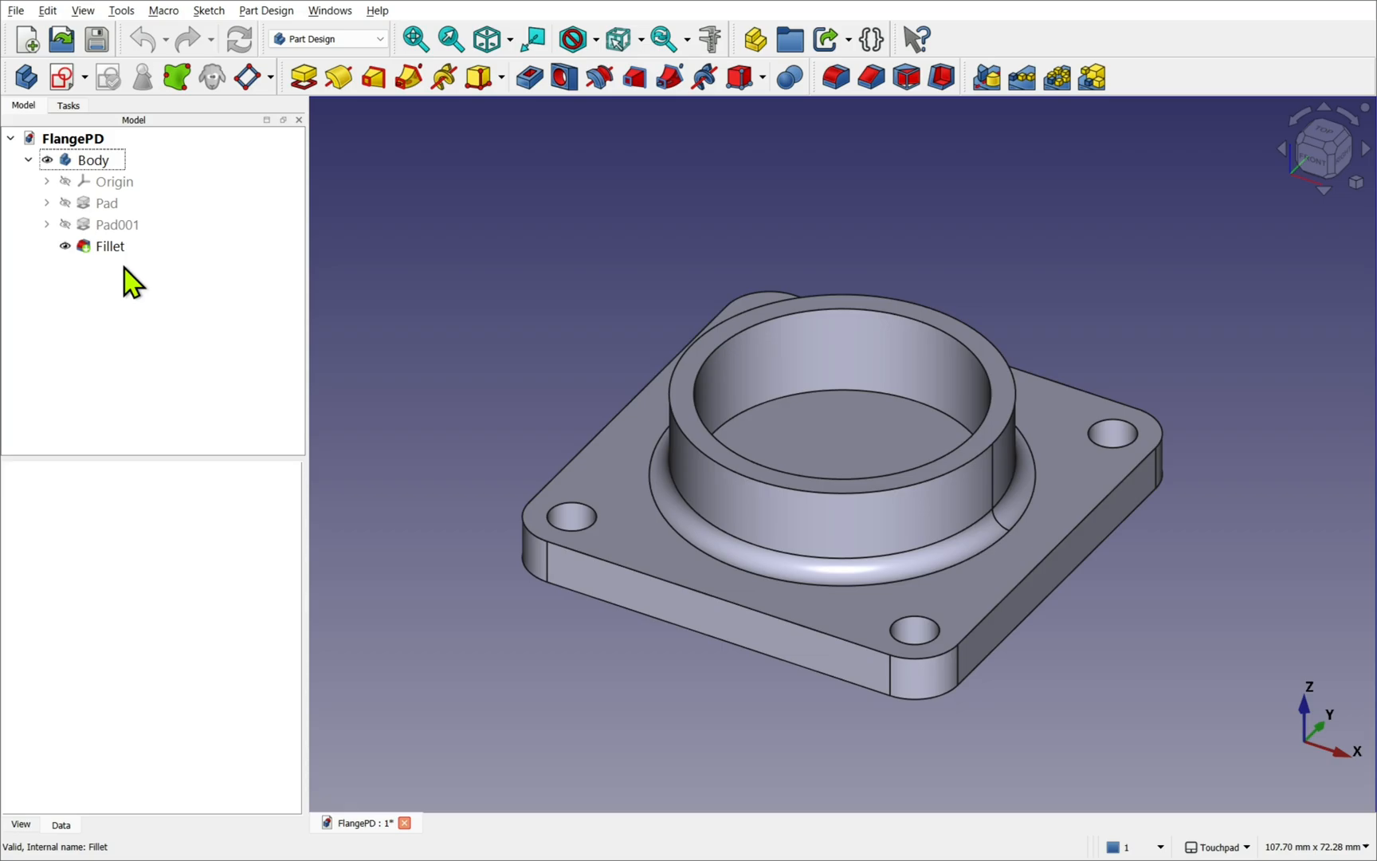
pyautogui.click(117, 224)
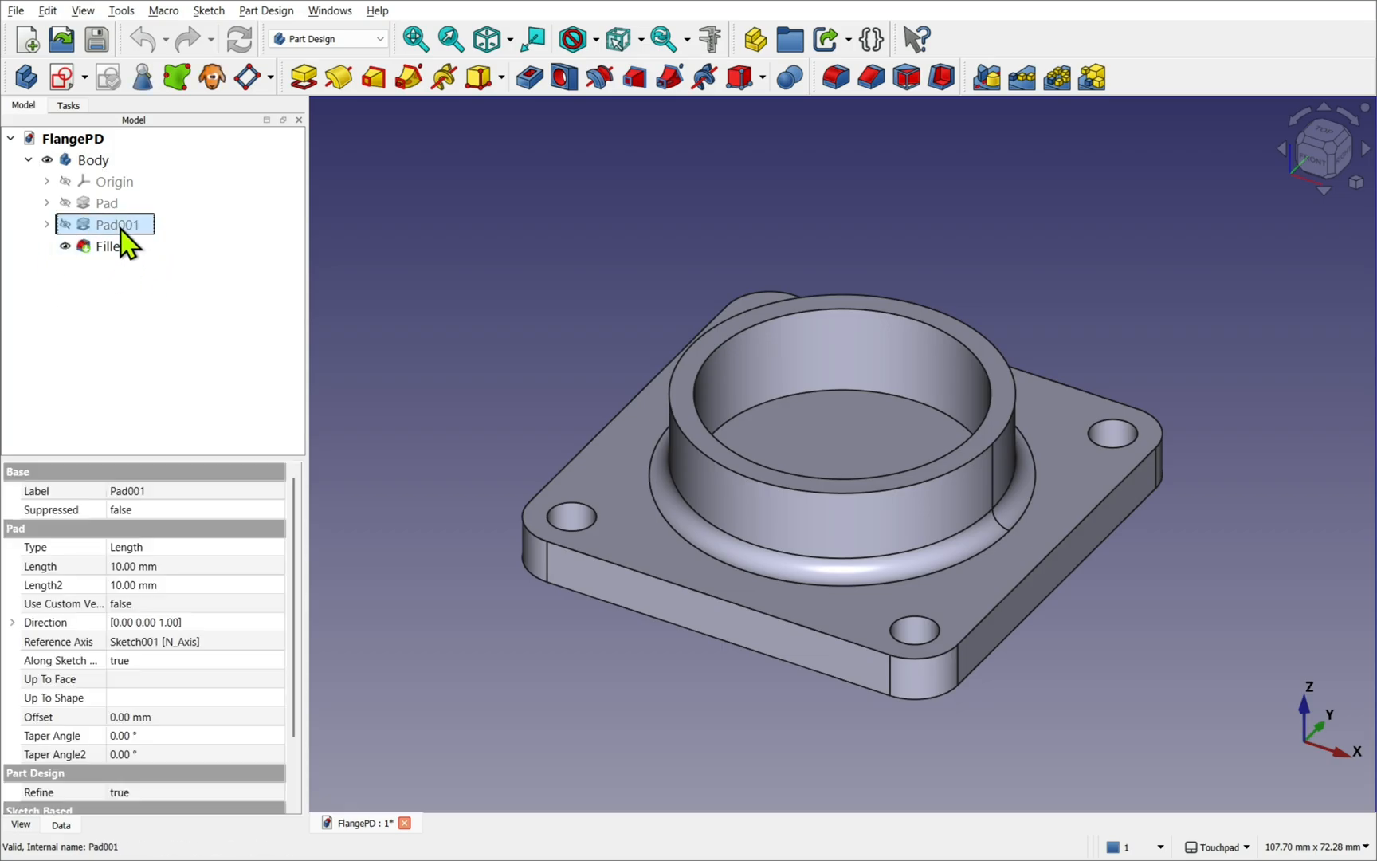
pyautogui.click(107, 203)
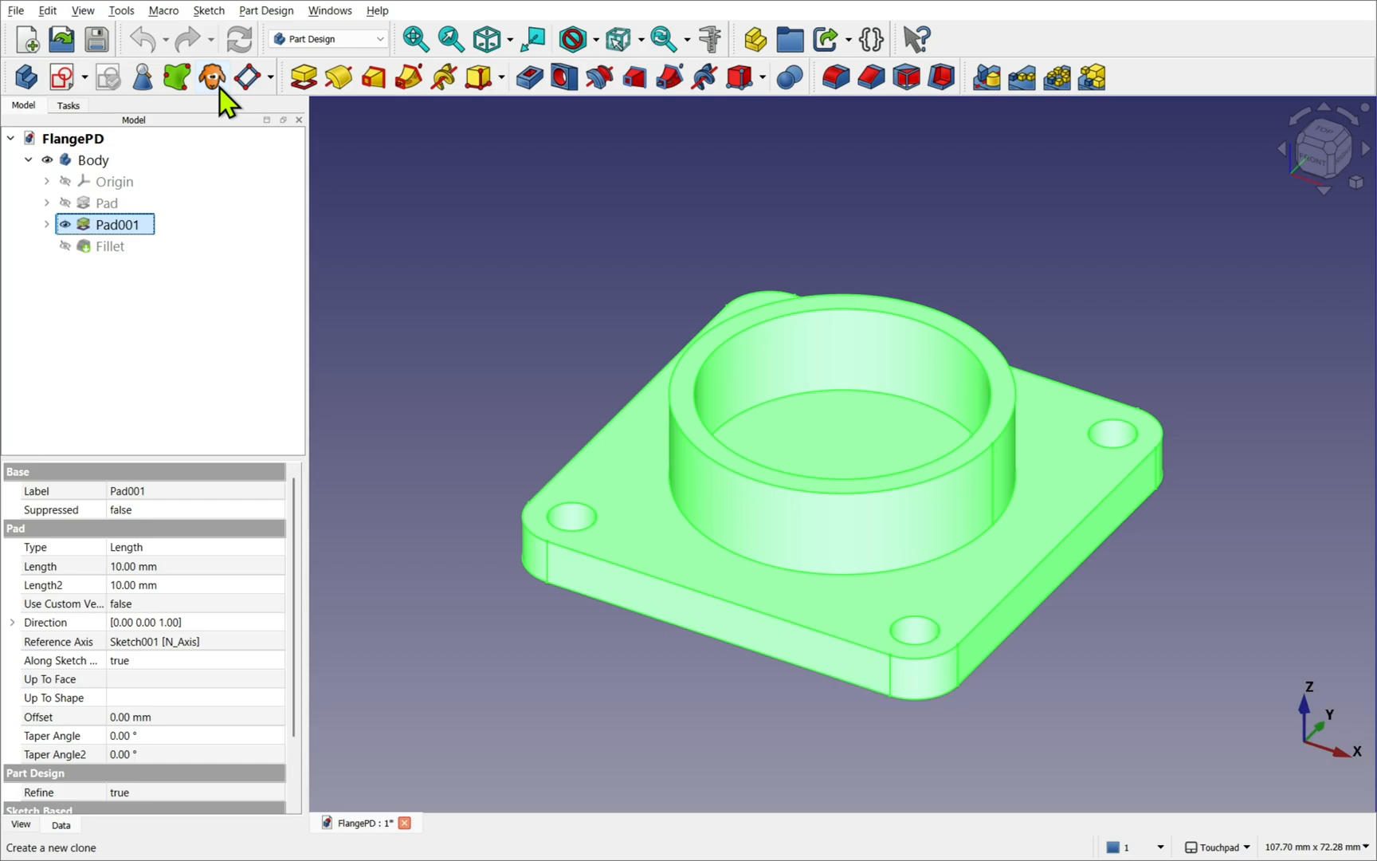
# Step: Transform the cloned Body001 to sit beside the original flange and select its tube base edge
pyautogui.rightClick(93, 268)
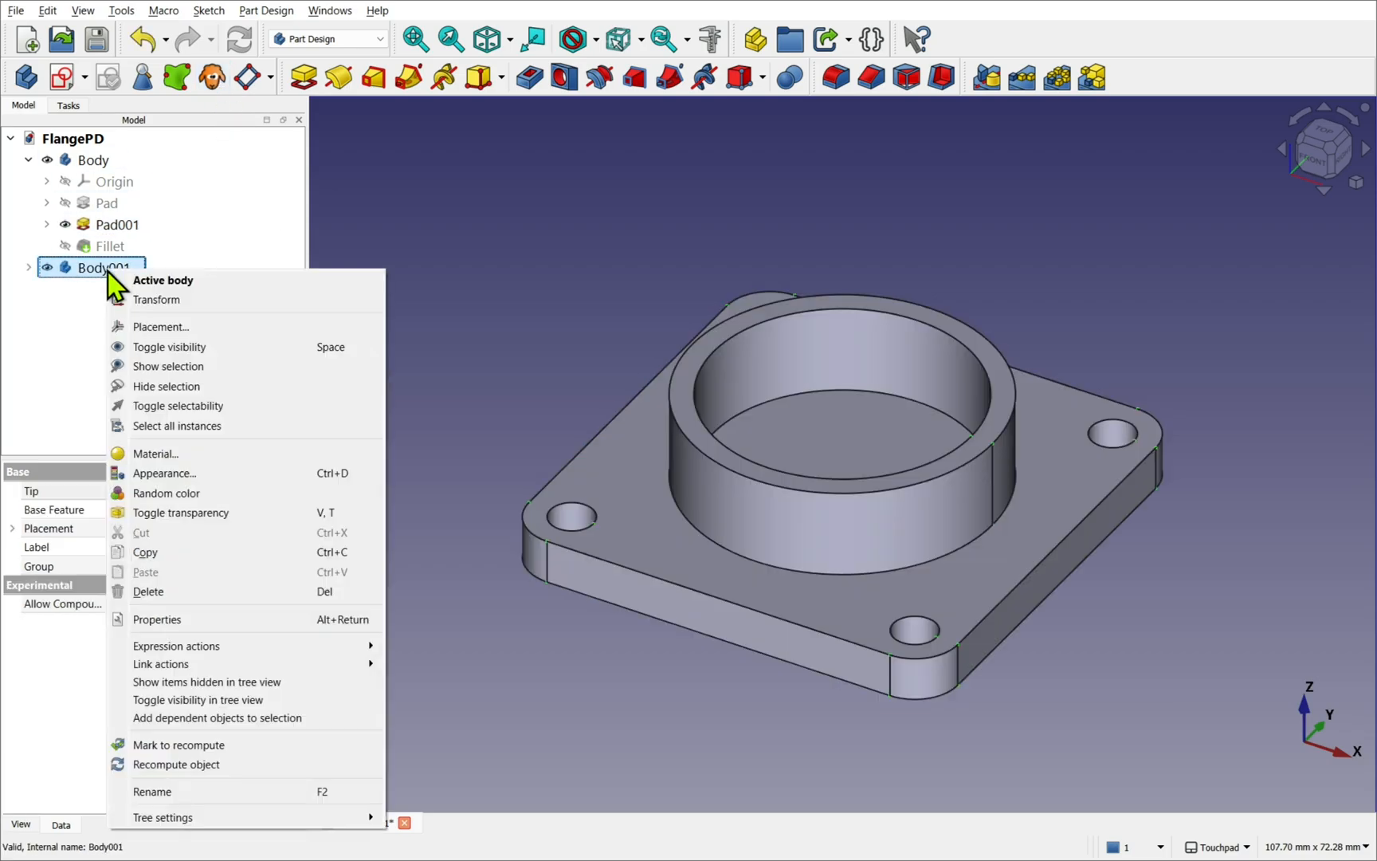
pyautogui.click(156, 300)
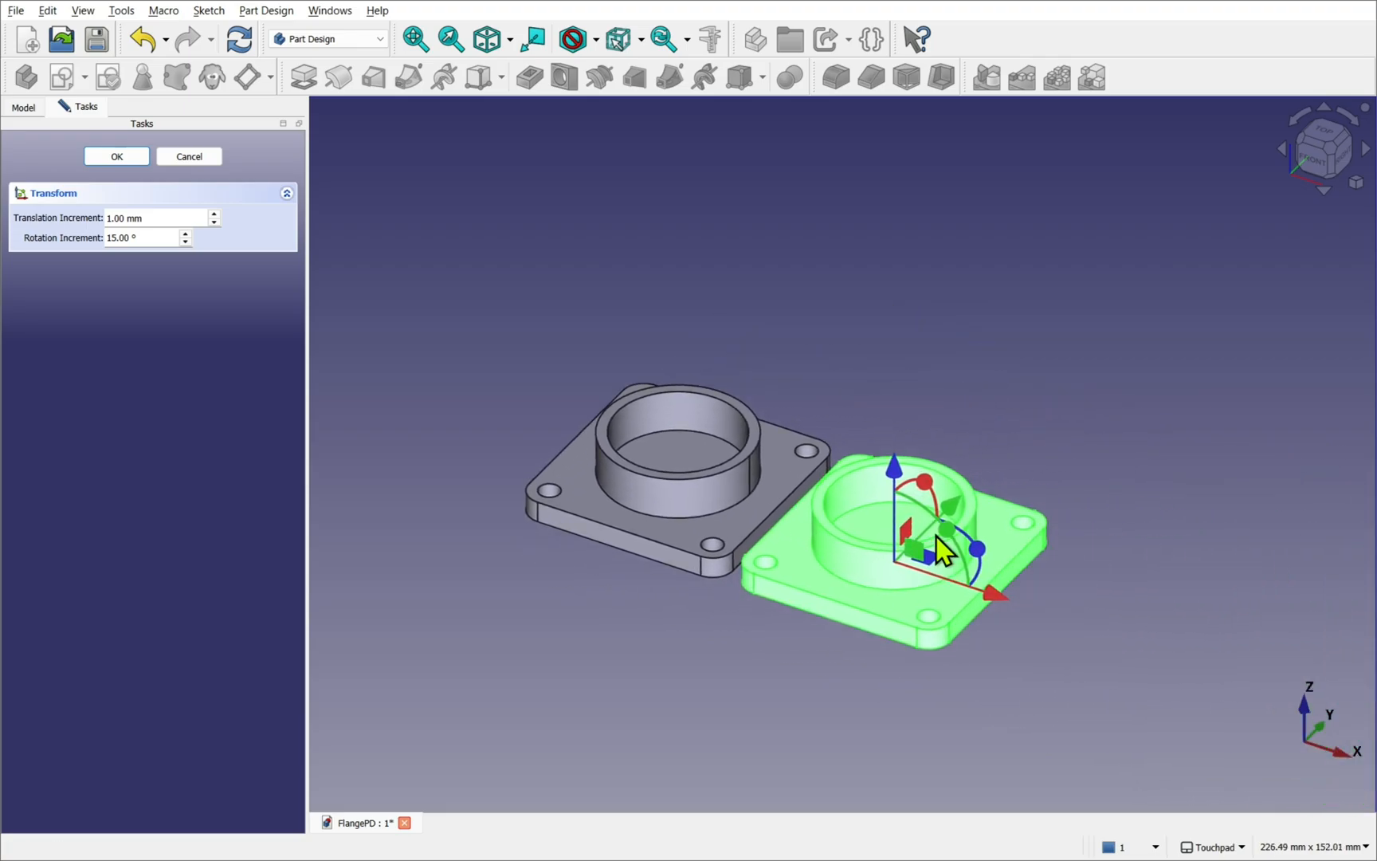
pyautogui.click(115, 155)
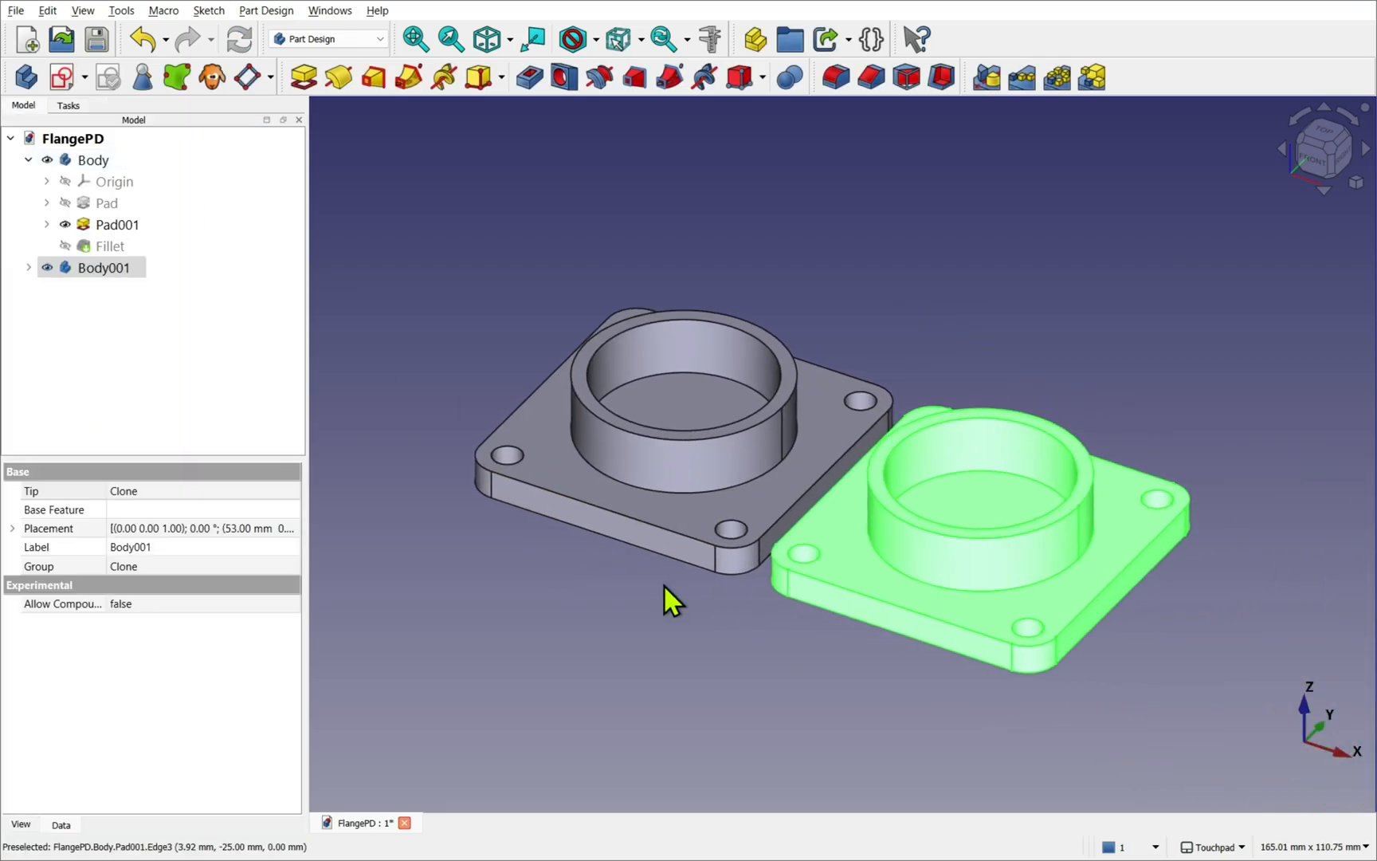
pyautogui.click(110, 245)
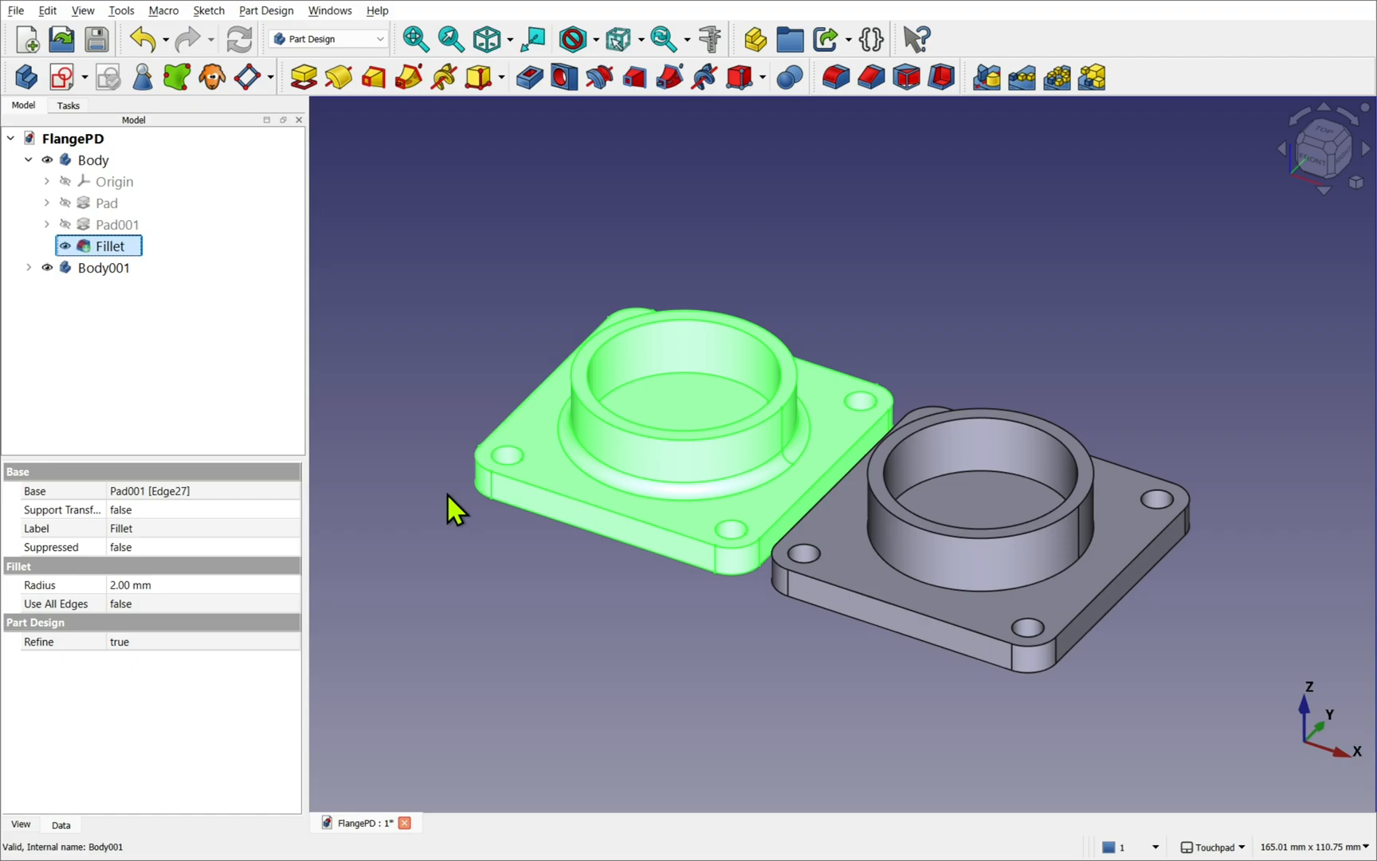
pyautogui.click(104, 268)
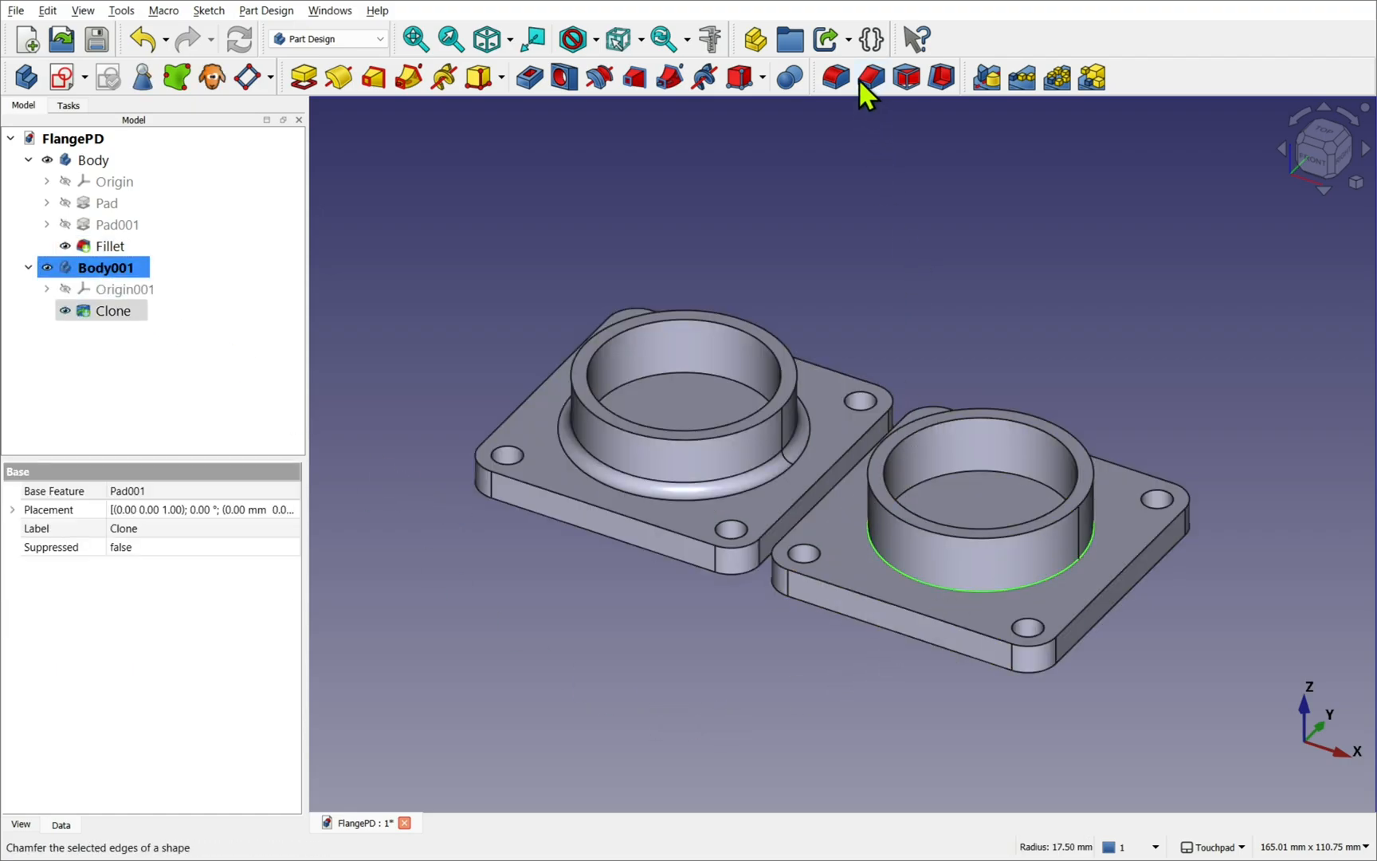
# Step: Chamfer the base edge of the clone's tube and confirm the feature
pyautogui.click(834, 77)
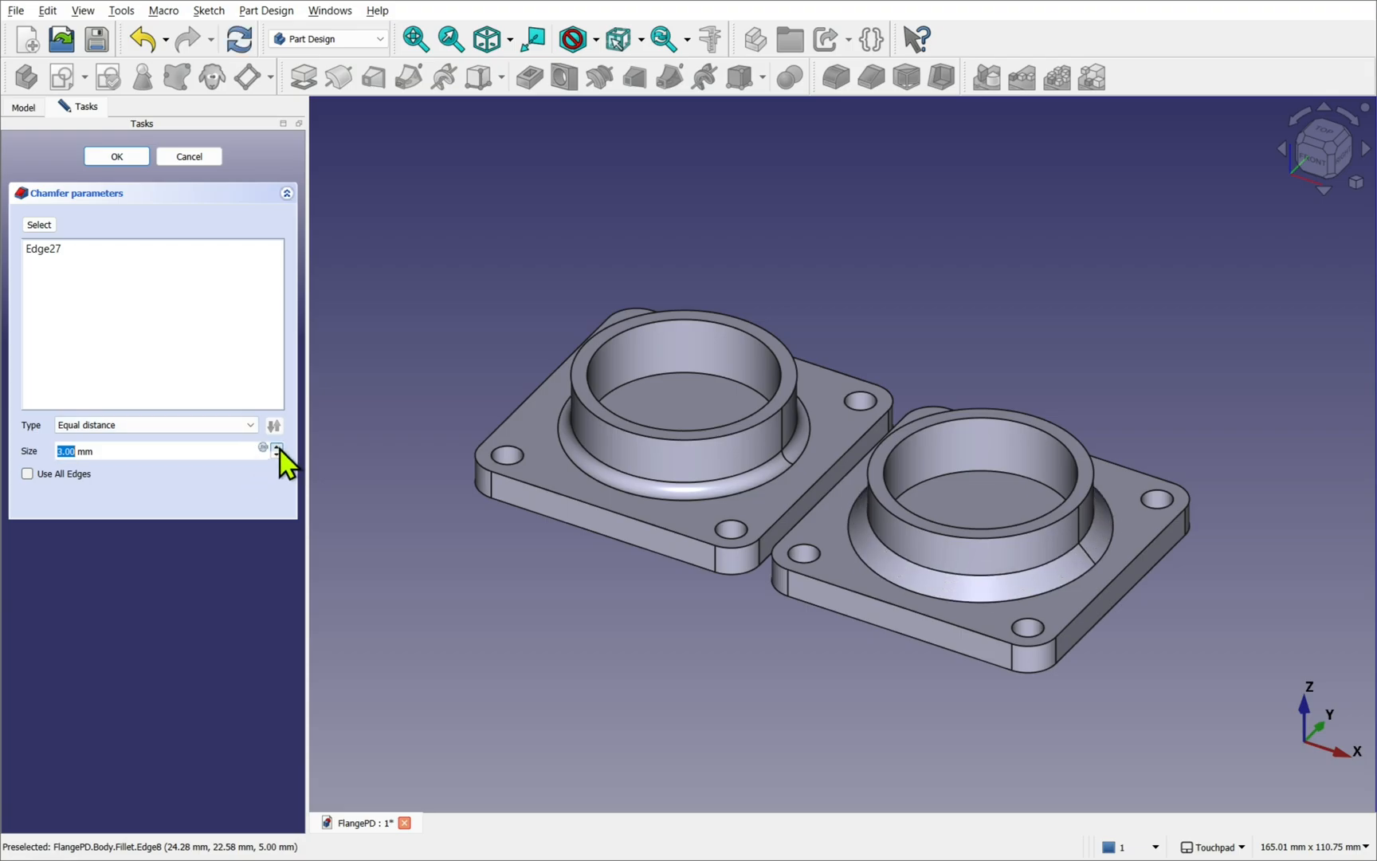
pyautogui.click(115, 156)
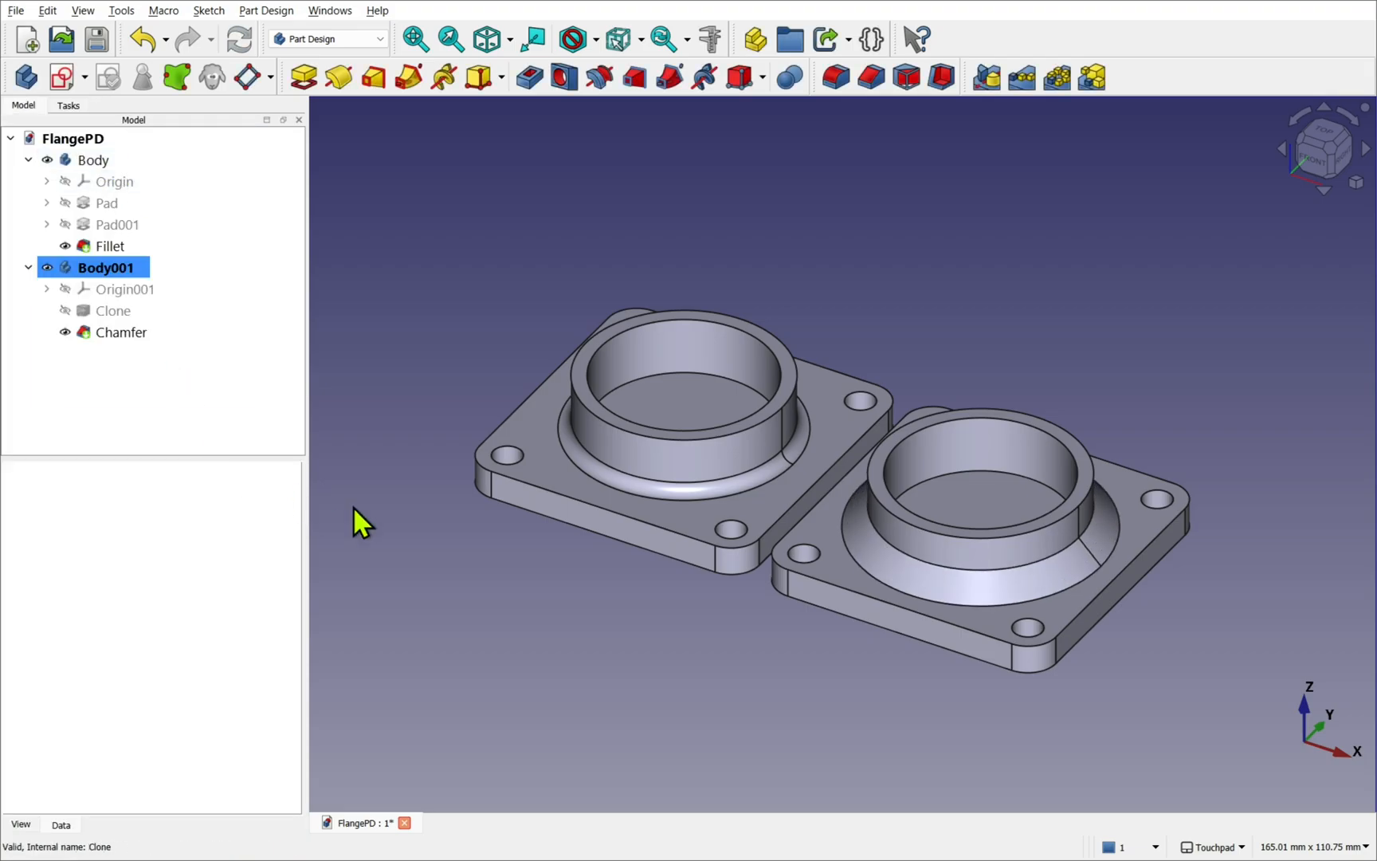
pyautogui.moveTo(514, 591)
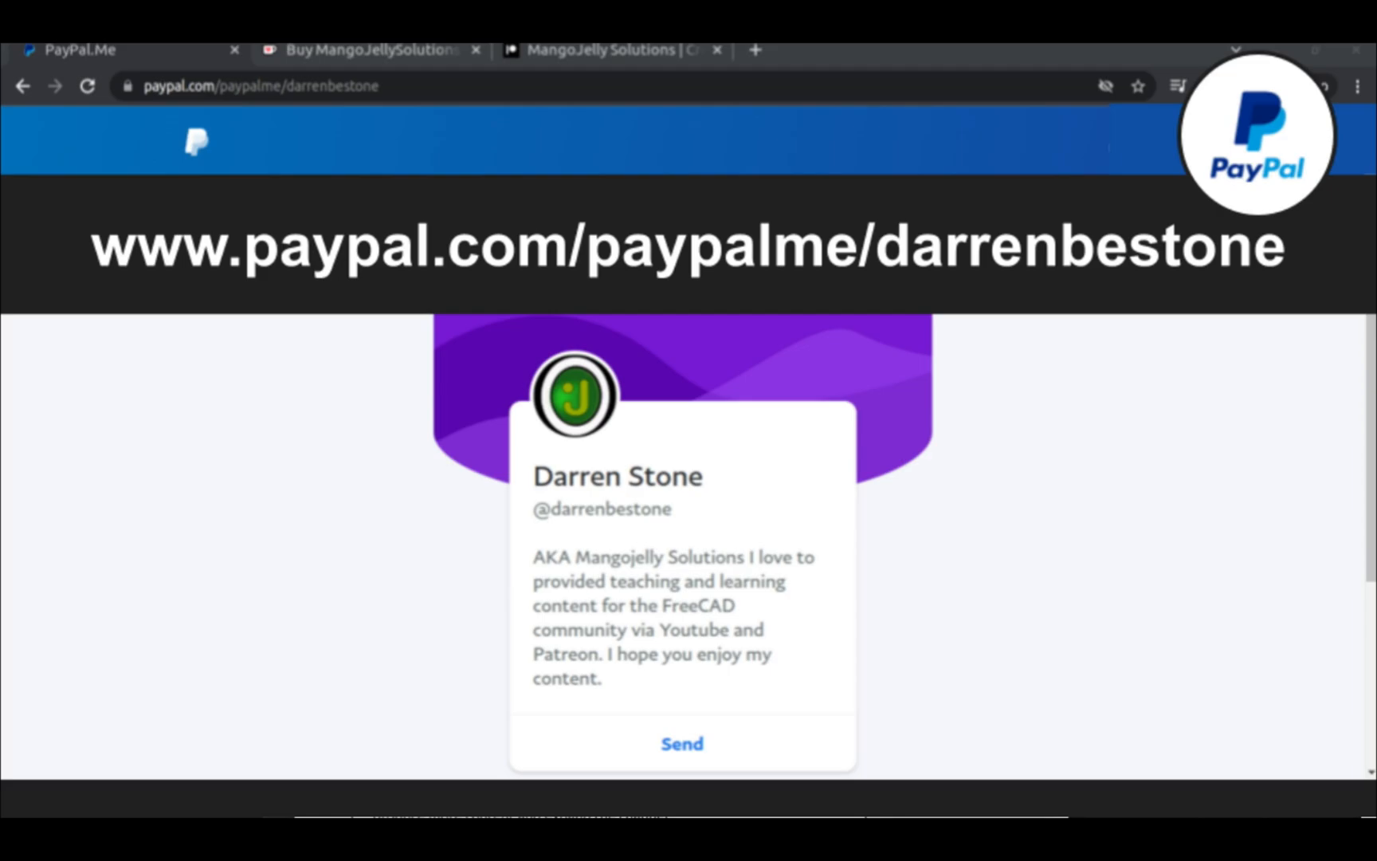
# Step: Show the channel owner's PayPal.Me donation page in the browser
pyautogui.click(611, 62)
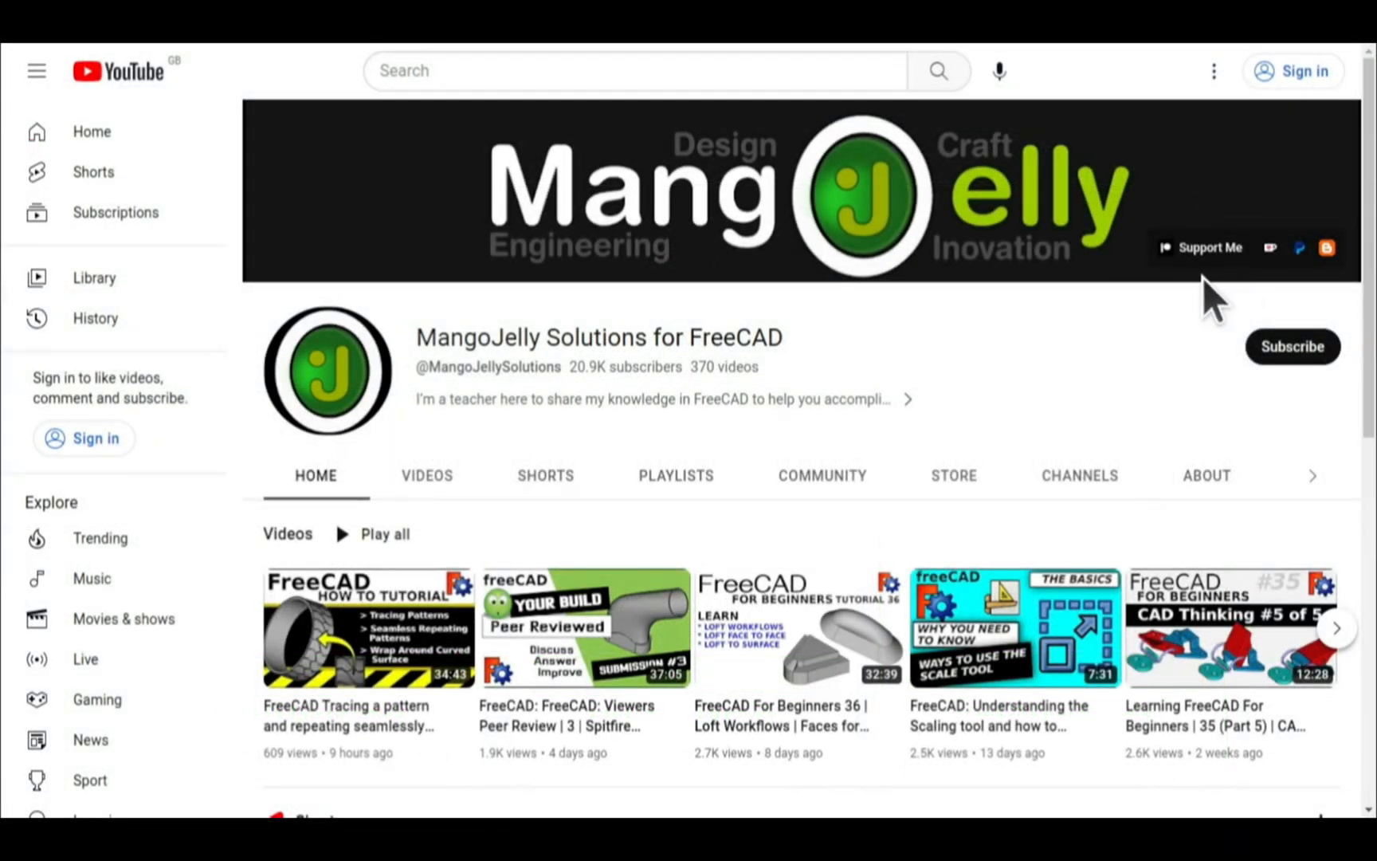
pyautogui.moveTo(1143, 355)
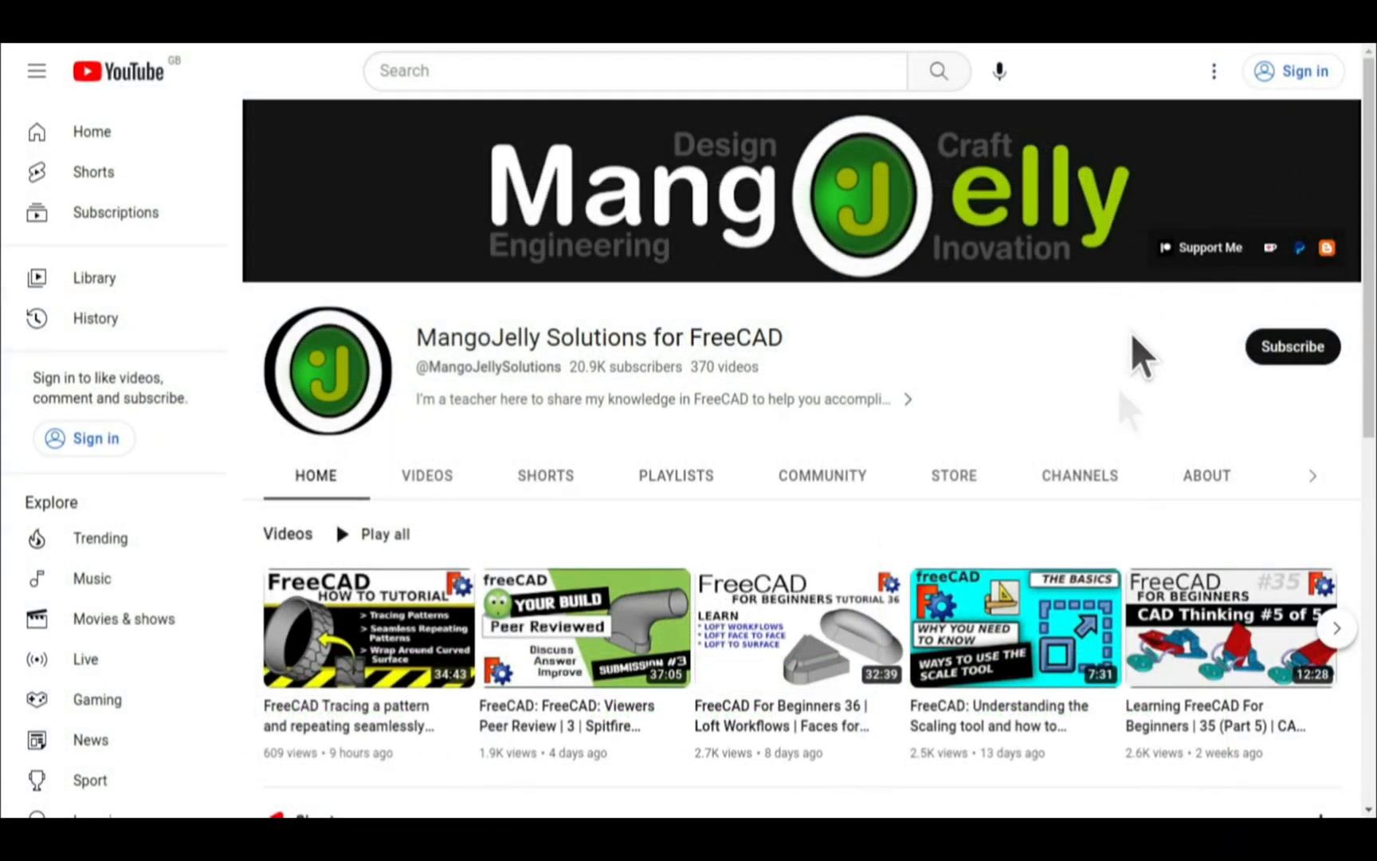
# Step: Show the MangoJelly Solutions About page with PayPal, Ko-fi and Patreon links
pyautogui.click(1207, 476)
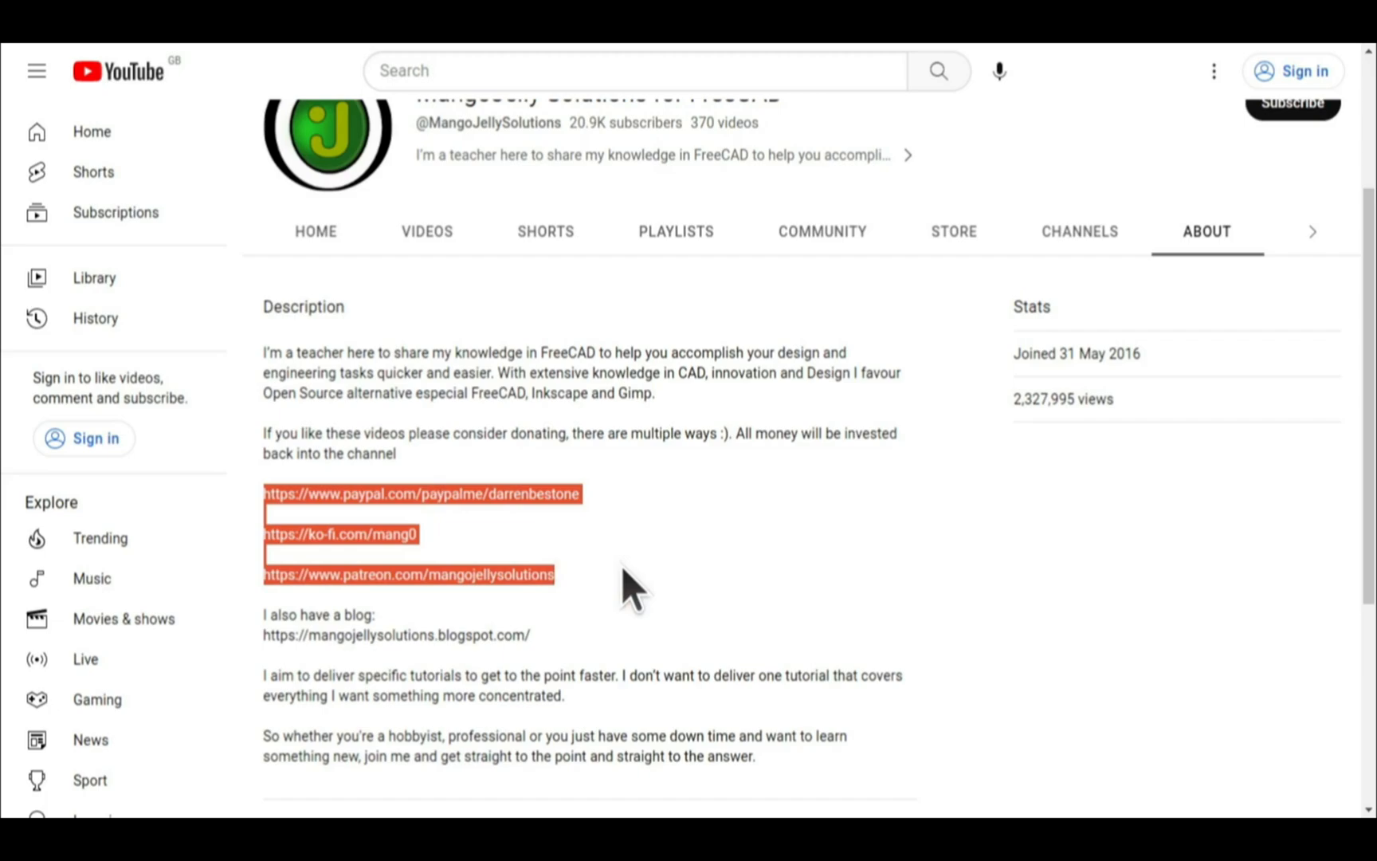
pyautogui.click(632, 584)
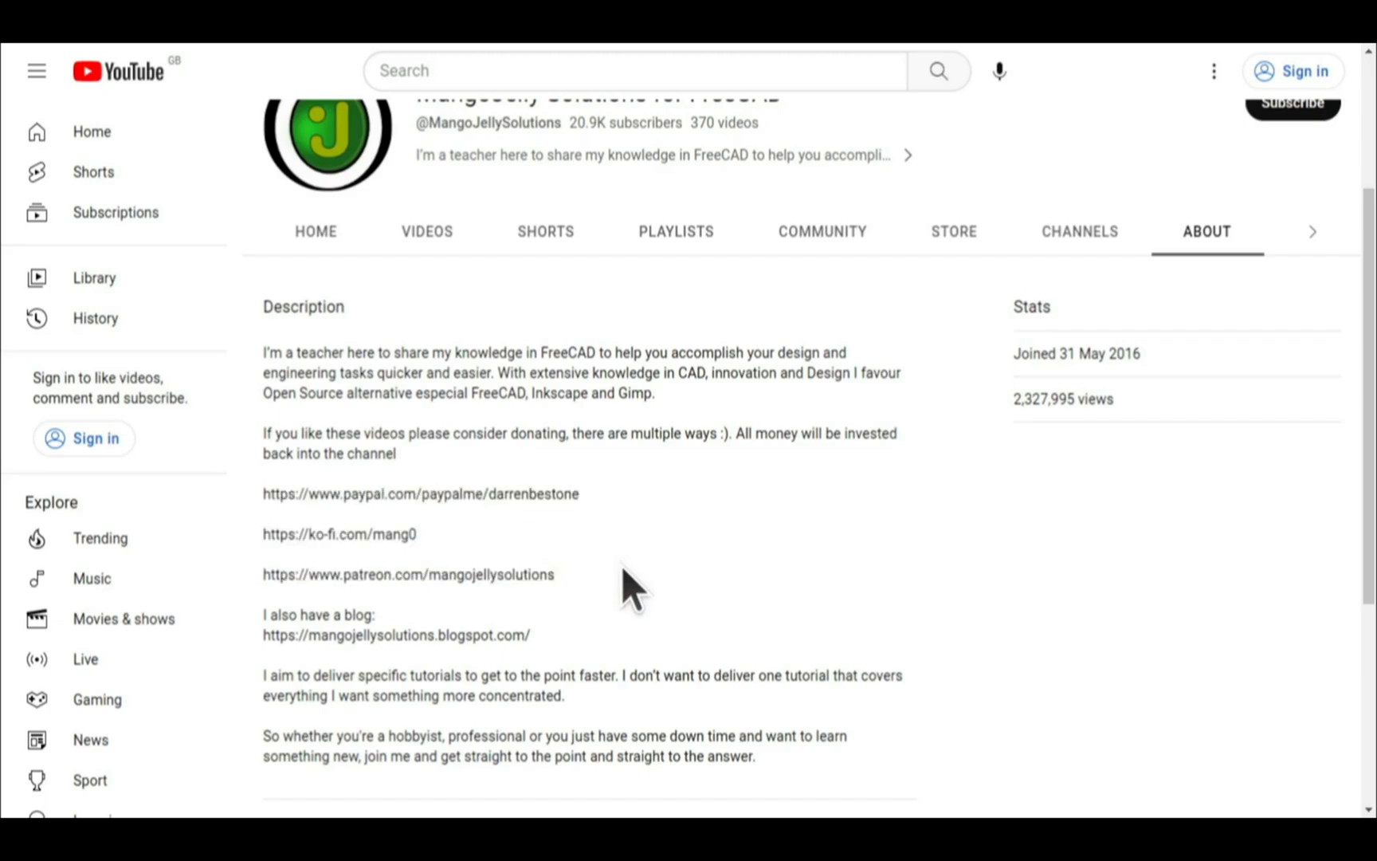